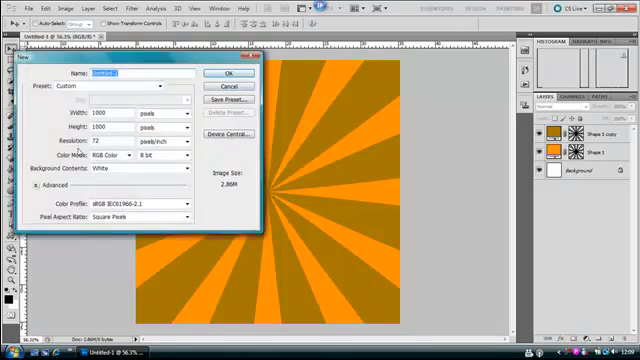
Confirm the New dialog to create a blank white 1000×1000 pixel document.
click(231, 73)
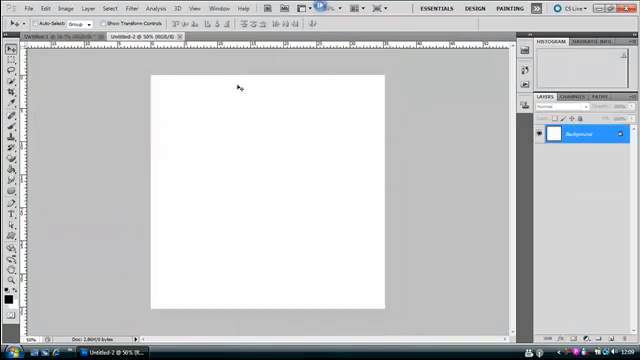
mouse_move(246, 193)
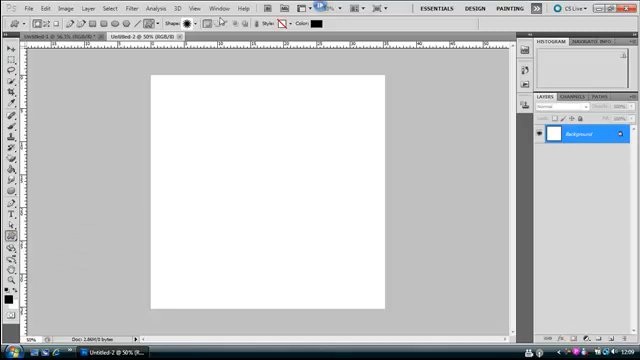
Pick the many-petalled flower shape from the custom shape picker.
click(197, 22)
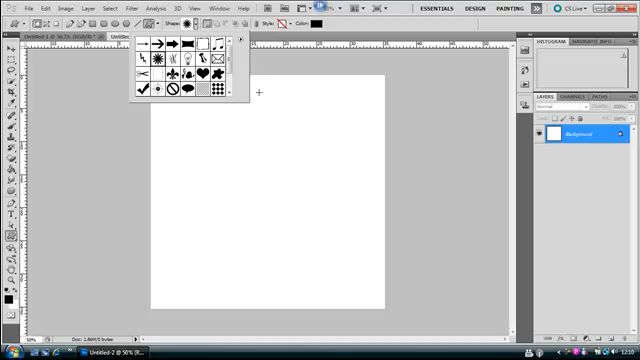
click(239, 166)
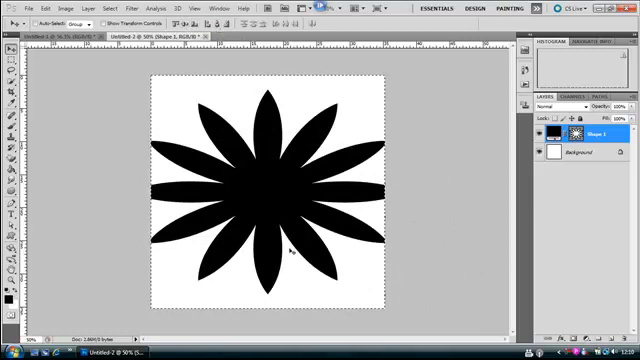
mouse_move(195, 90)
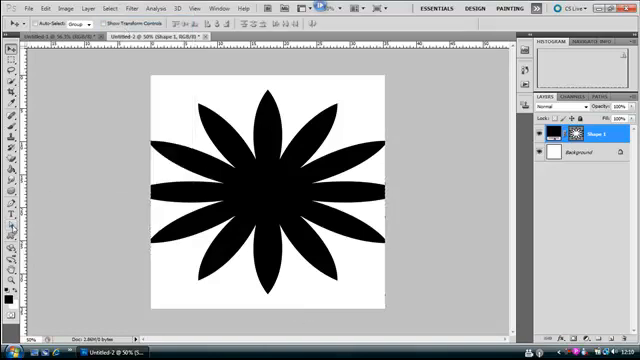
Start warping the flower's petals into thin rays meeting at the centre.
click(20, 214)
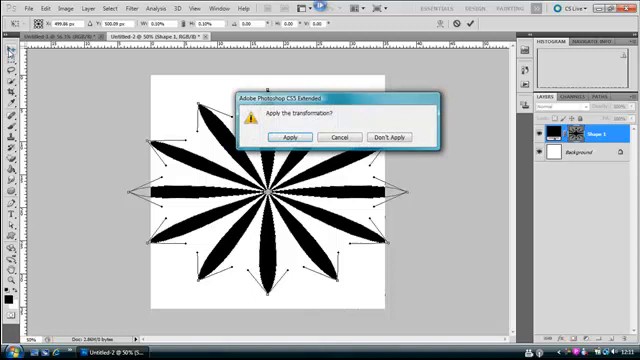
click(289, 137)
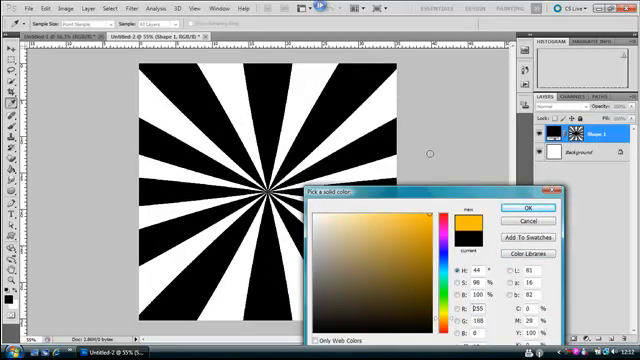
Apply a yellow fill to the Shape 1 ray layer.
click(545, 210)
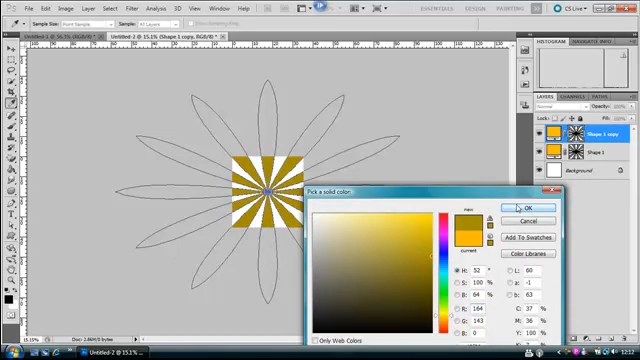
Apply the dark gold fill to the Shape 1 copy ray layer.
click(529, 210)
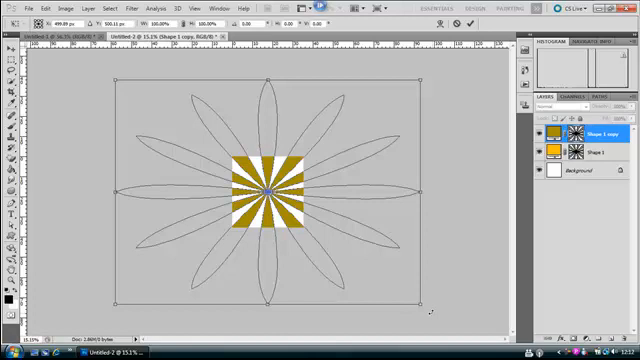
mouse_move(418, 323)
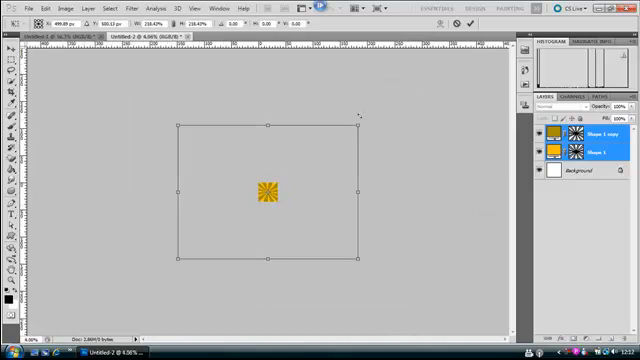
mouse_move(357, 124)
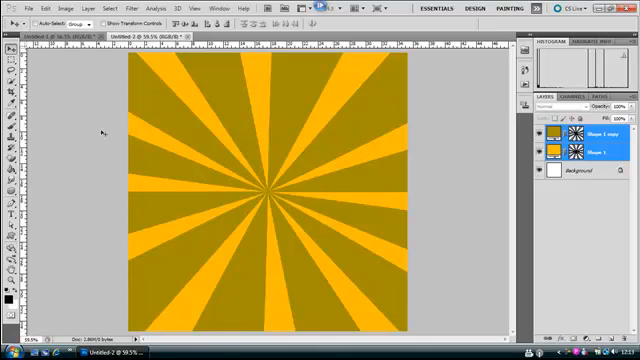
mouse_move(247, 158)
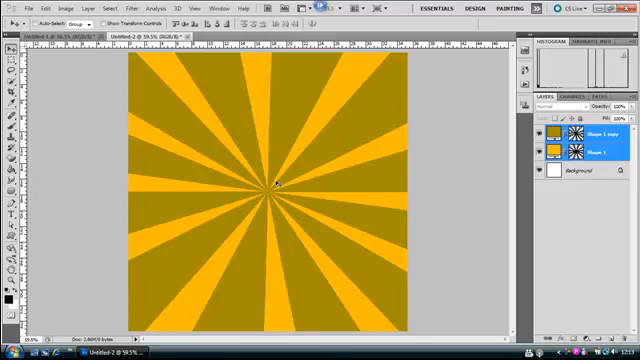
mouse_move(385, 295)
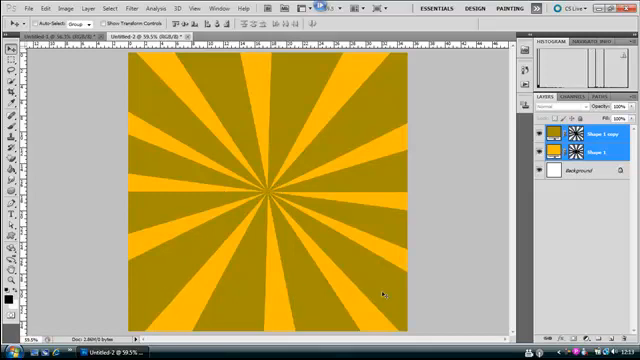